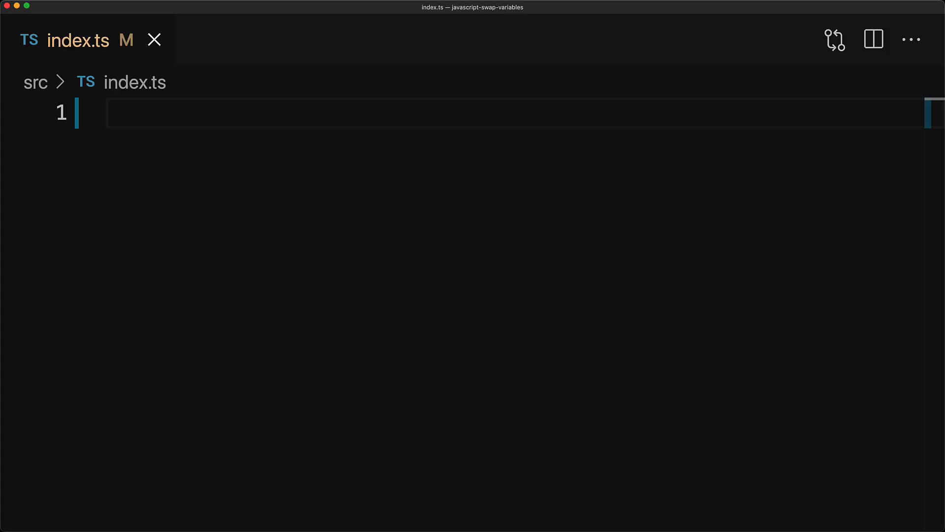
- Declare let alpha = 'john' and add the '// Don't use any new variables' comment
type("let alpha = 'john';")
type("let beta = 'jane';")
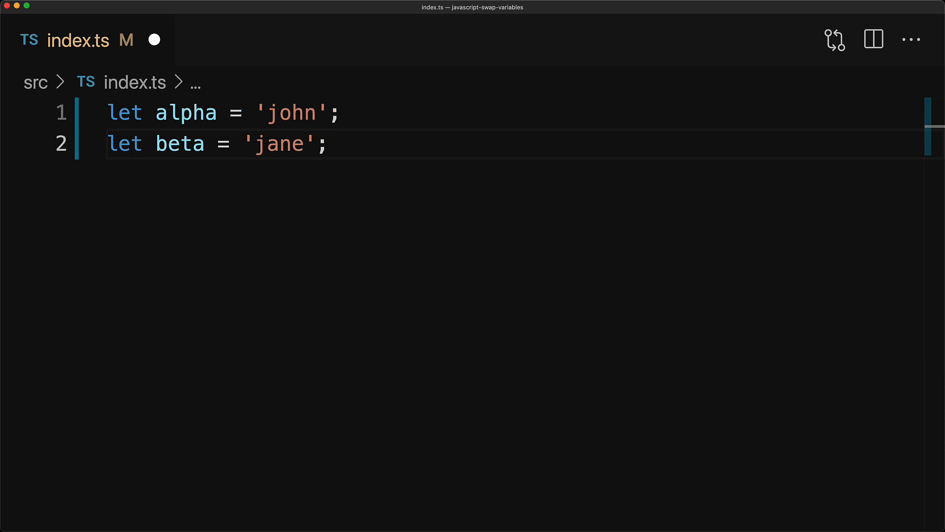
type("// Don't use any new variables")
type("console.log(alpha == 'jane' &&")
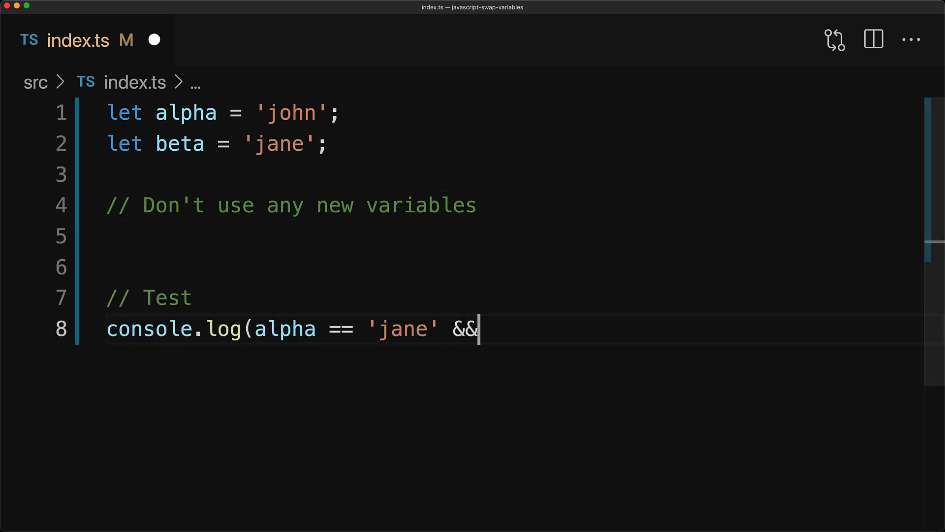
- Finish the test line with beta == 'john'); // true and begin let temp = alpha;
type("beta == 'john'); // true")
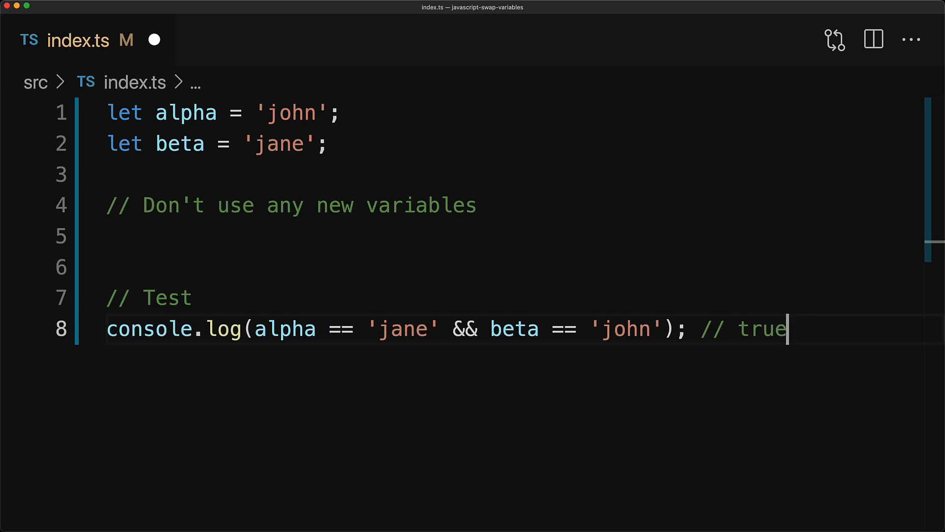
mouse_move(154, 39)
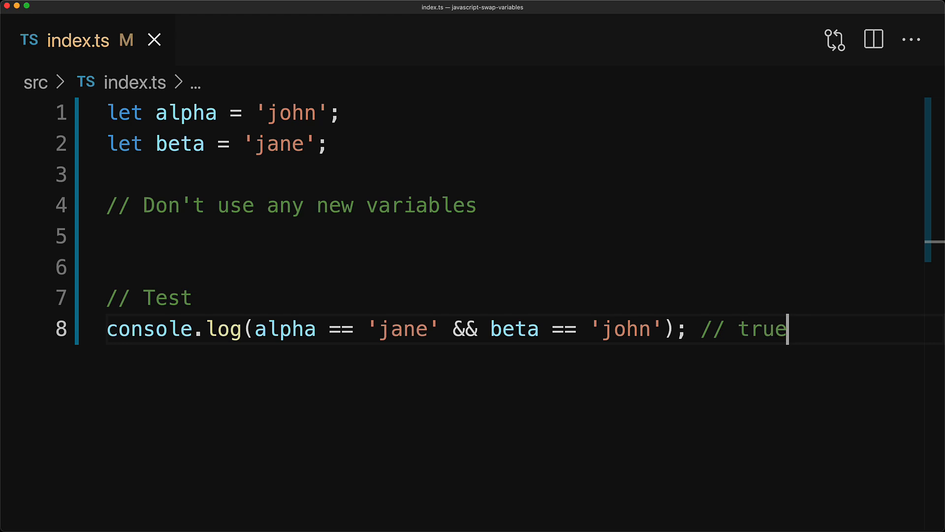
type("let temp = alpha;")
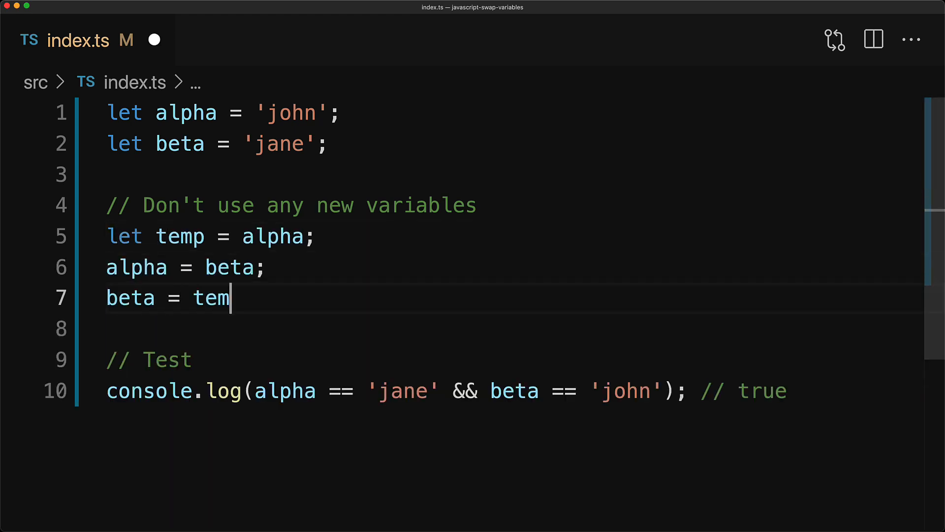
- Complete beta = temp; to finish the three-line temp swap
type("p;")
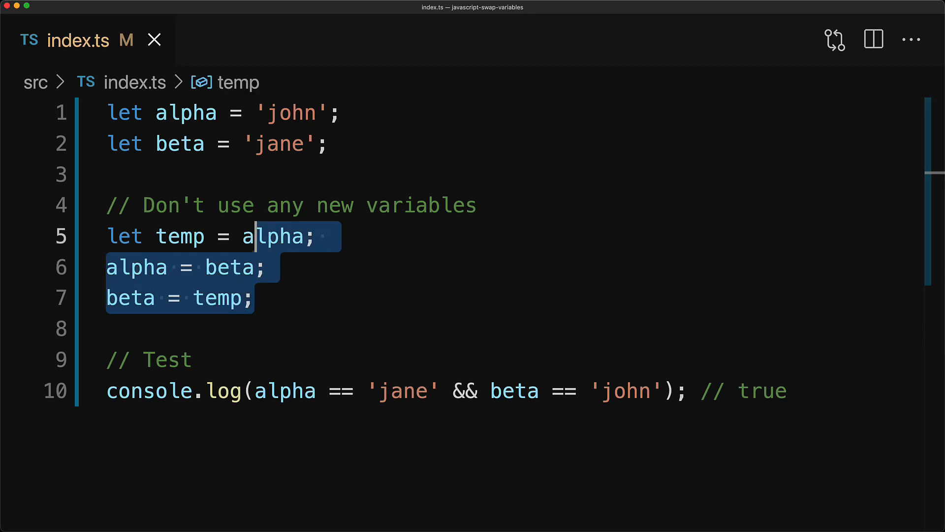
- Delete the temp swap and write let [one, two] = ['john', 'jane'];
key("Delete")
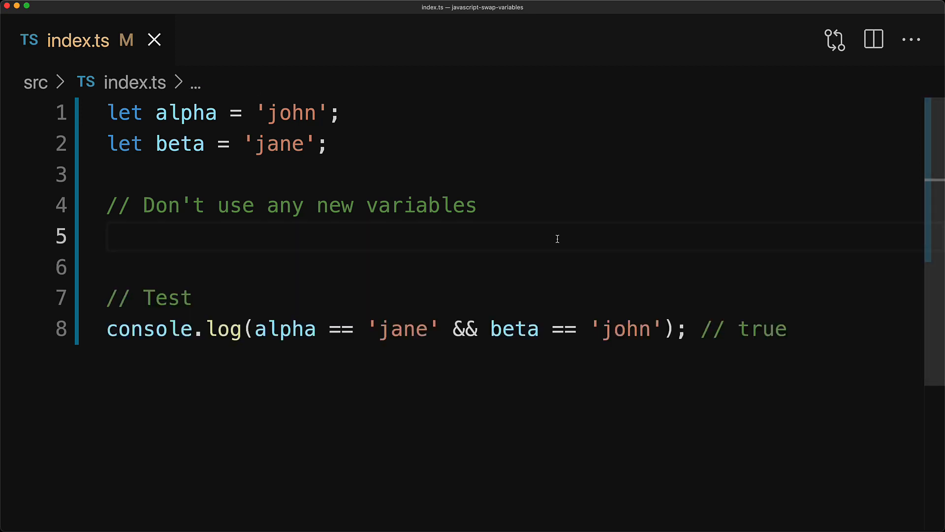
type("let [one, two] = ['john', 'jane'];")
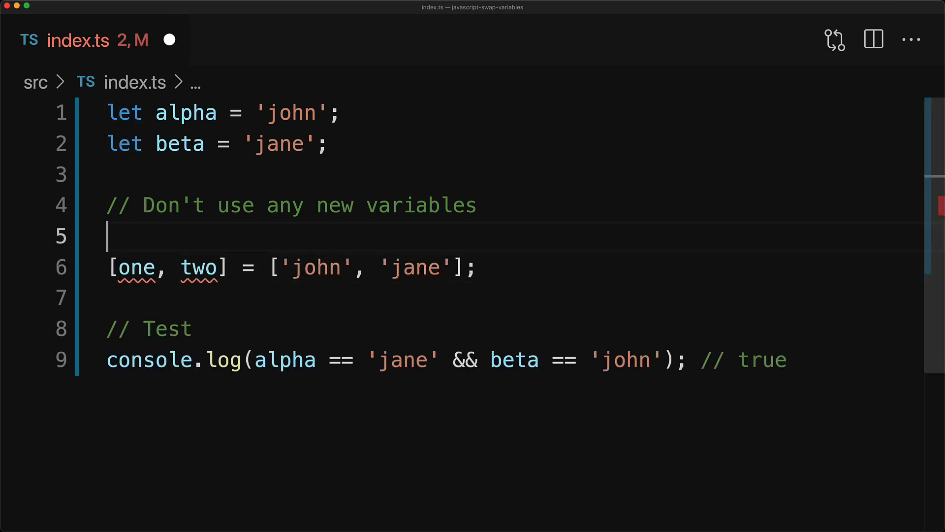
- Declare let one, two; and replace the 'john', 'jane' literals with alpha, beta
type("let one, two;")
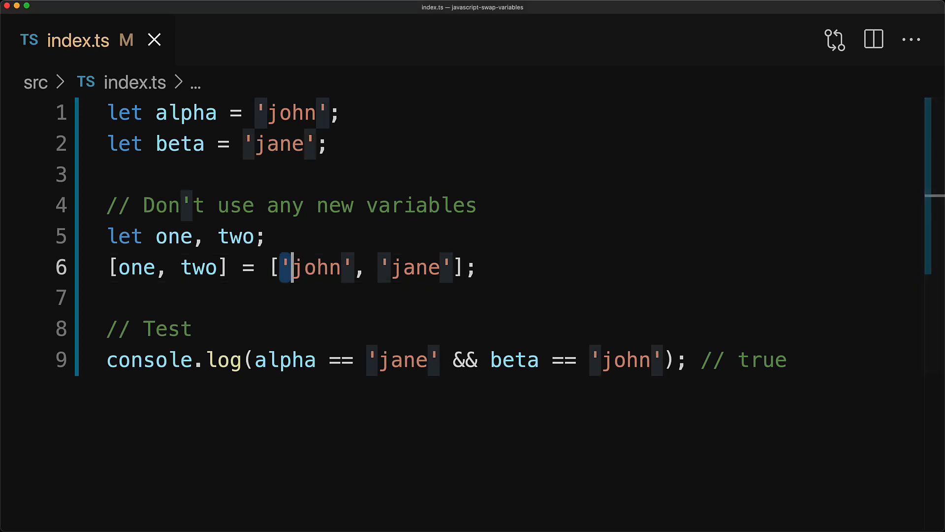
left_click_drag(283, 267, 449, 267)
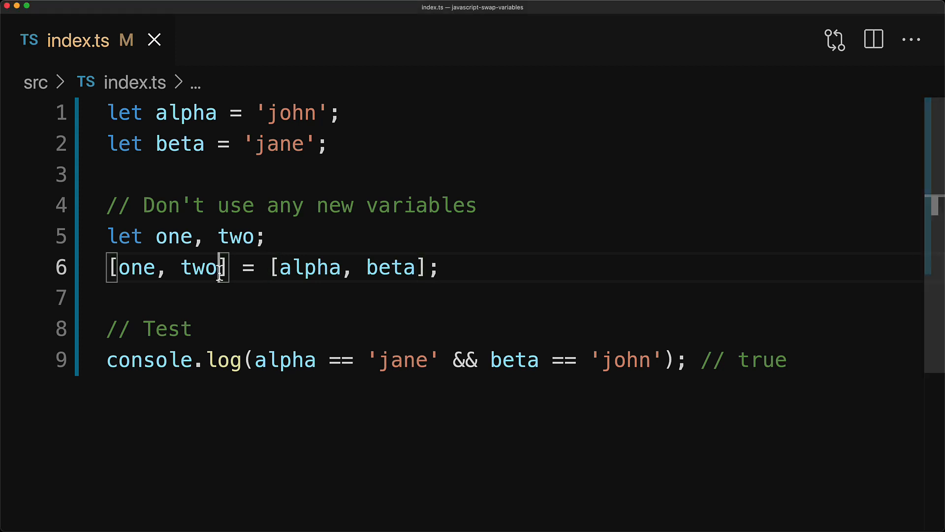
double_click(198, 267)
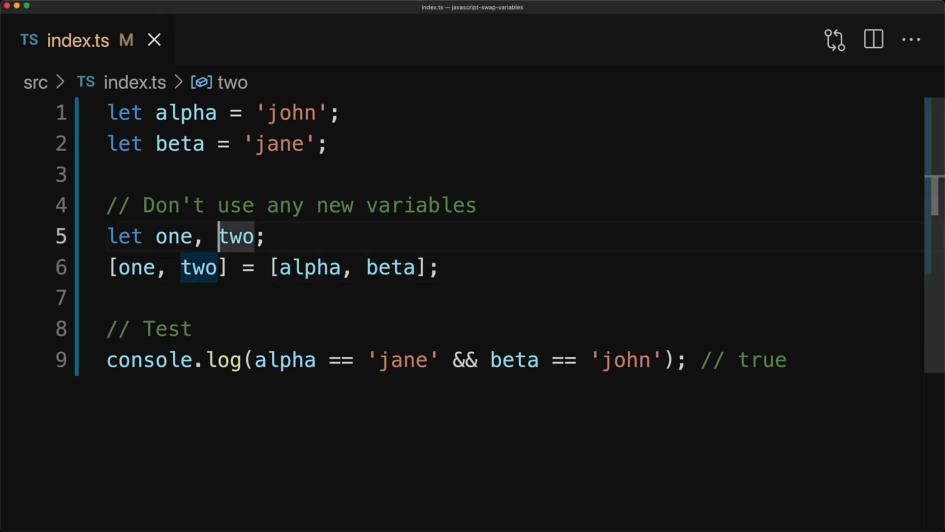